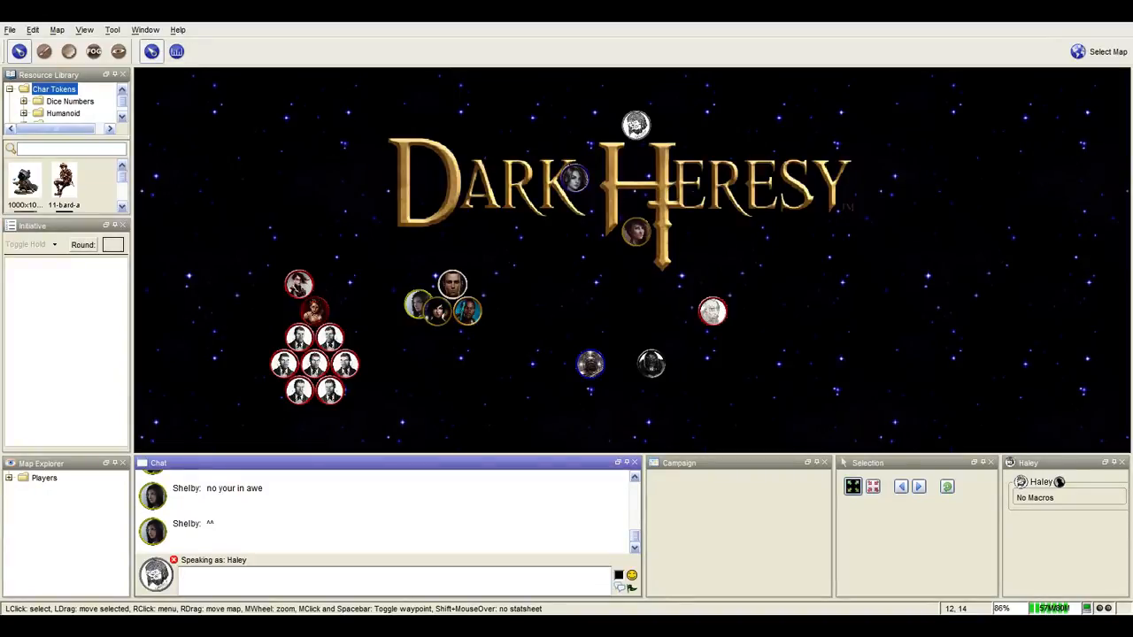
pyautogui.moveTo(484, 391)
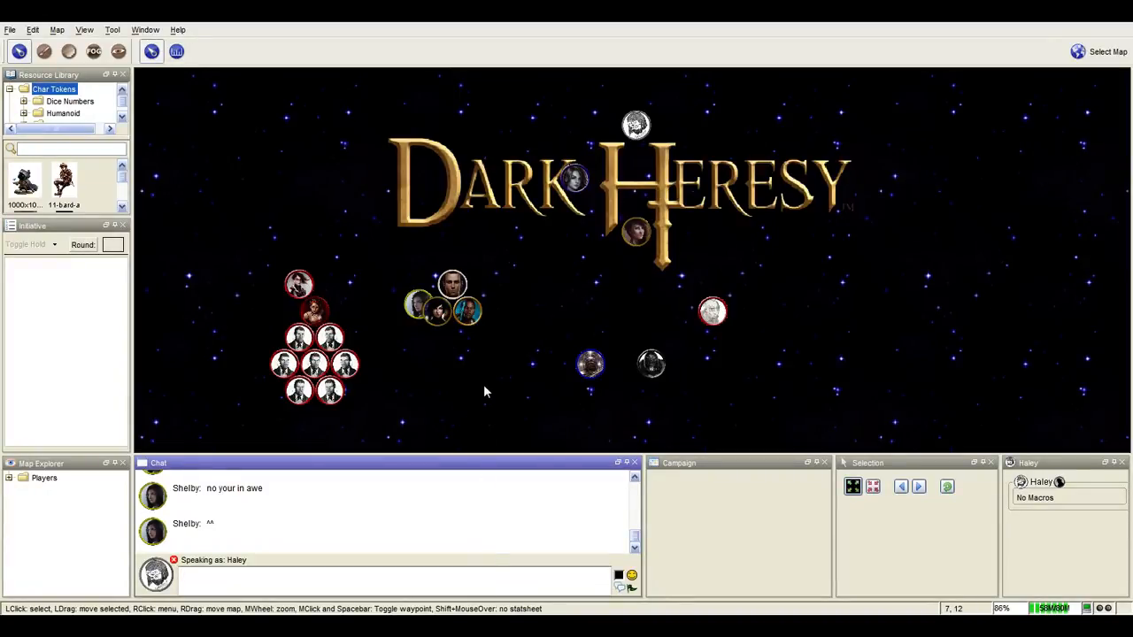